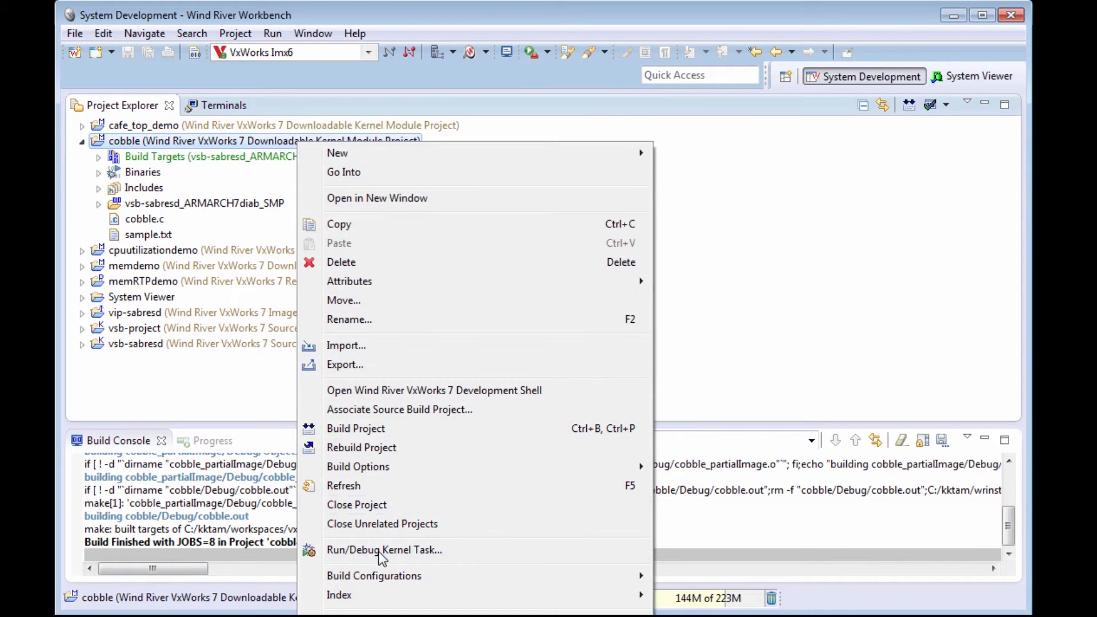
Step: Launch cobble as a kernel task and view its tasks in the target terminal
click(355, 428)
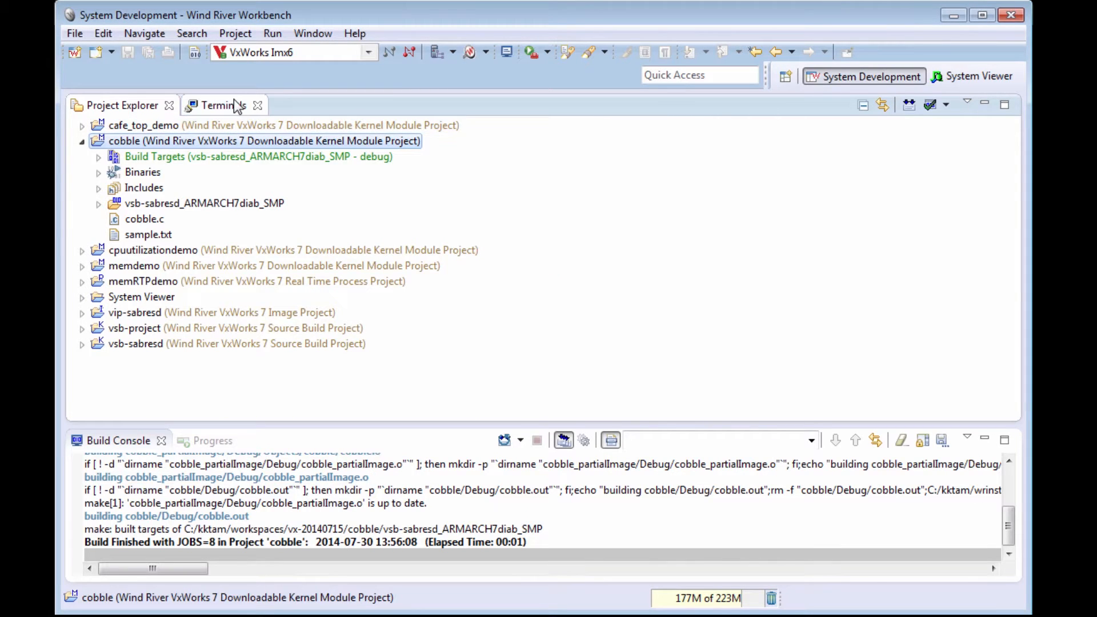
click(222, 105)
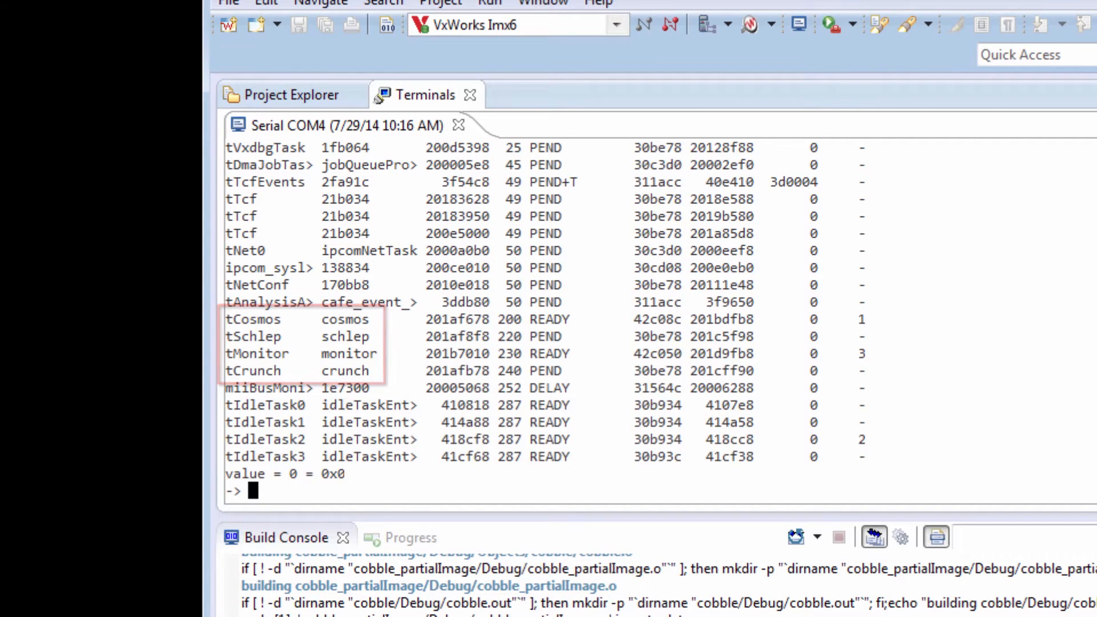
Step: Start the CPU Profiler and drill from tCosmos down to monitorOccupy's per-line CPU percentages
click(493, 53)
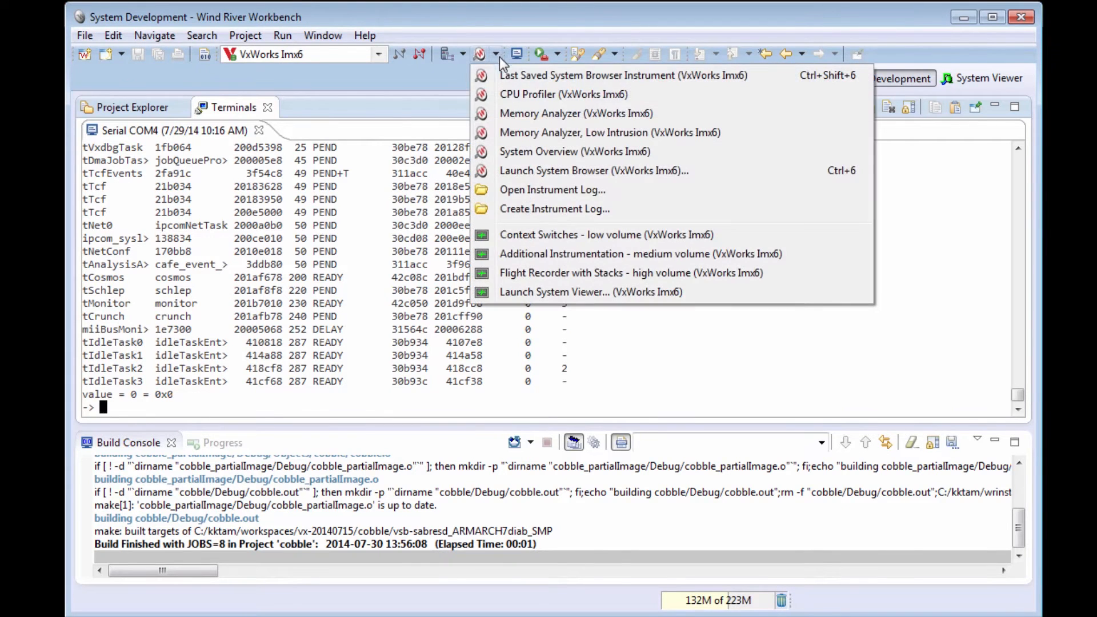
click(585, 75)
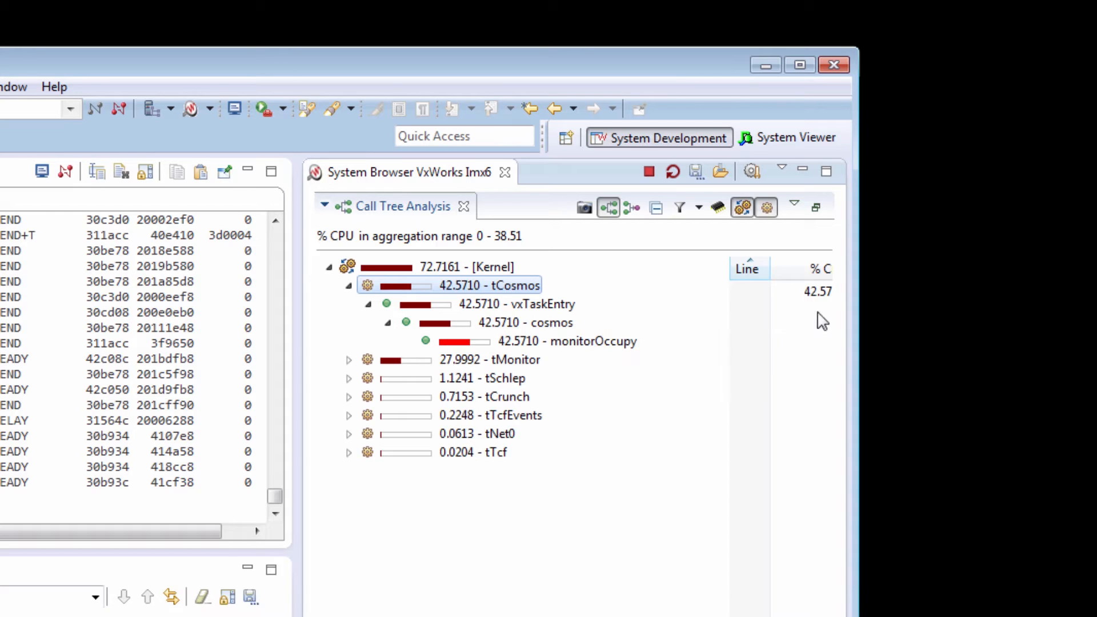
click(805, 291)
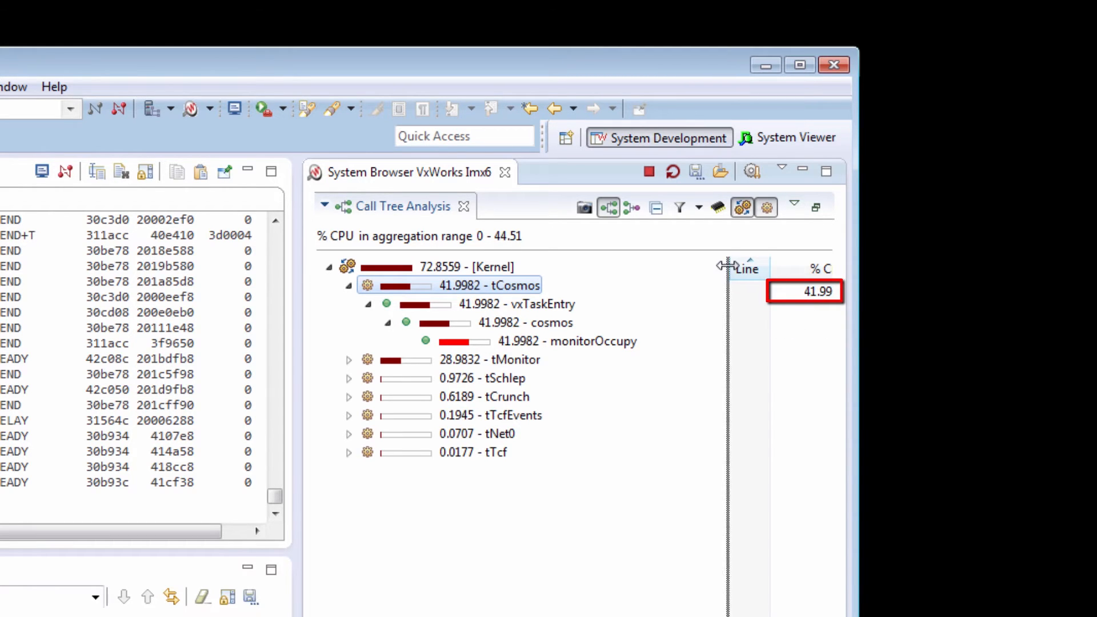
click(532, 322)
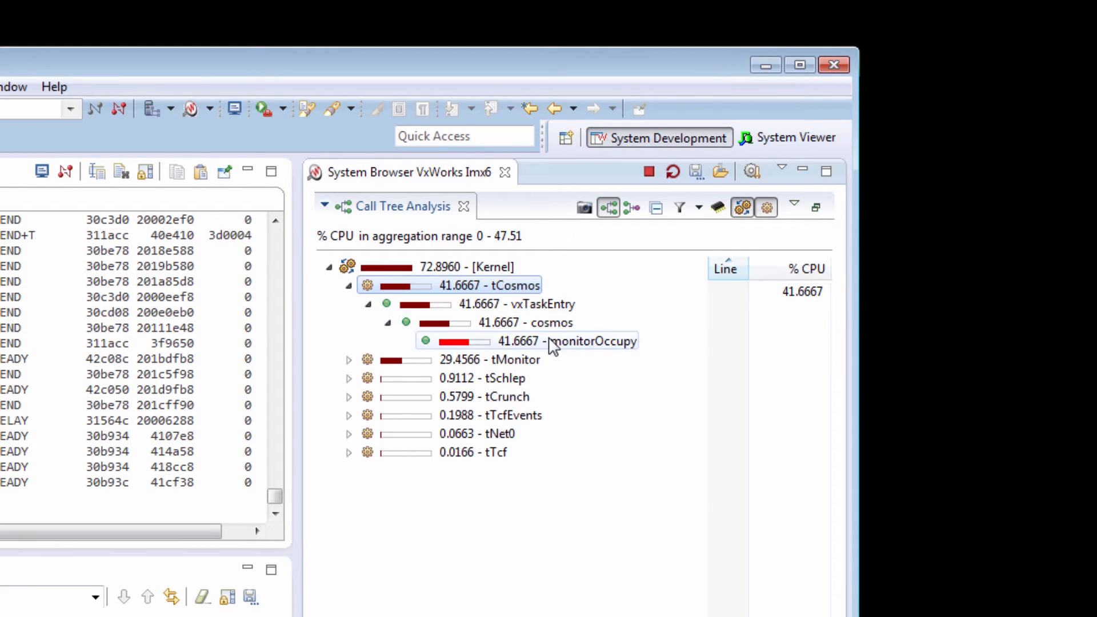
click(566, 340)
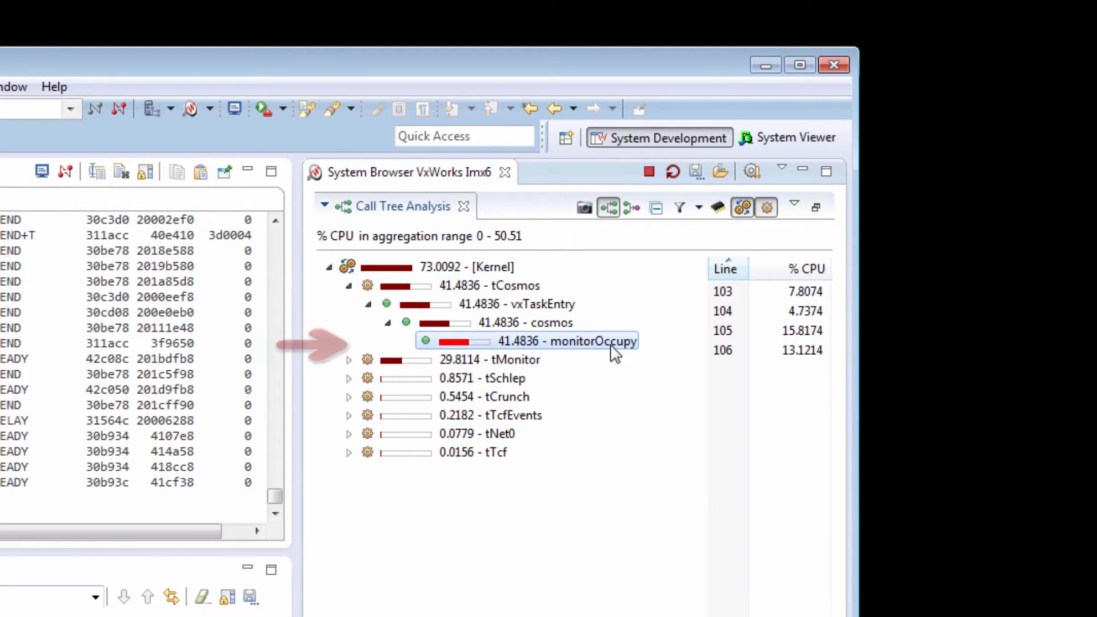
mouse_move(614, 353)
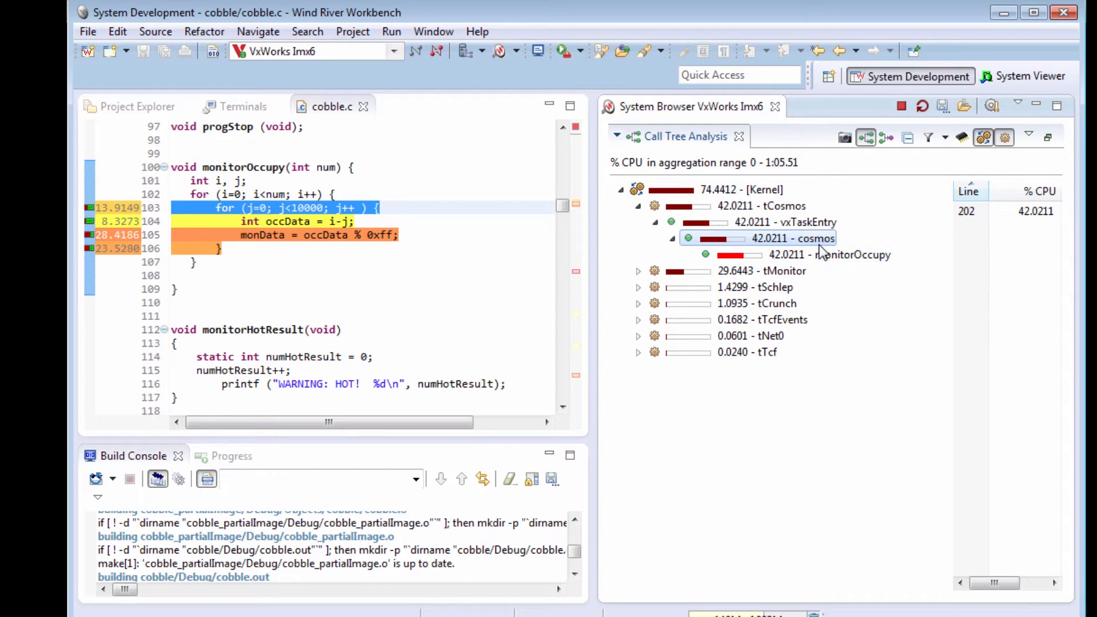
mouse_move(792, 238)
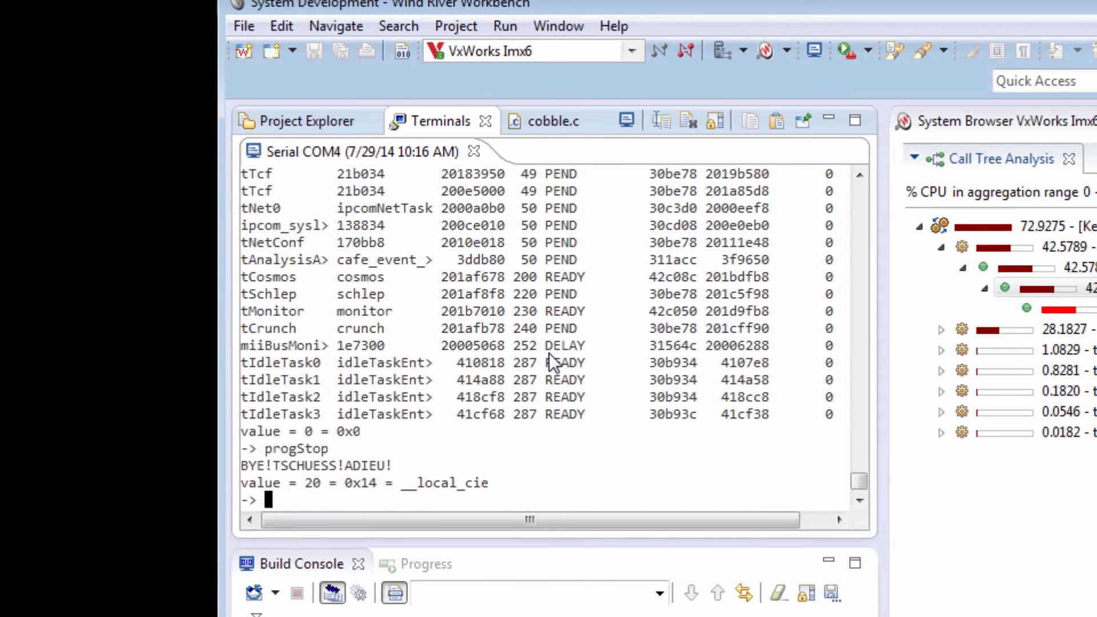
Step: Add monitorOccupy(12000); after semGive(dataSemId) in cobble.c, then return to Project Explorer
click(551, 120)
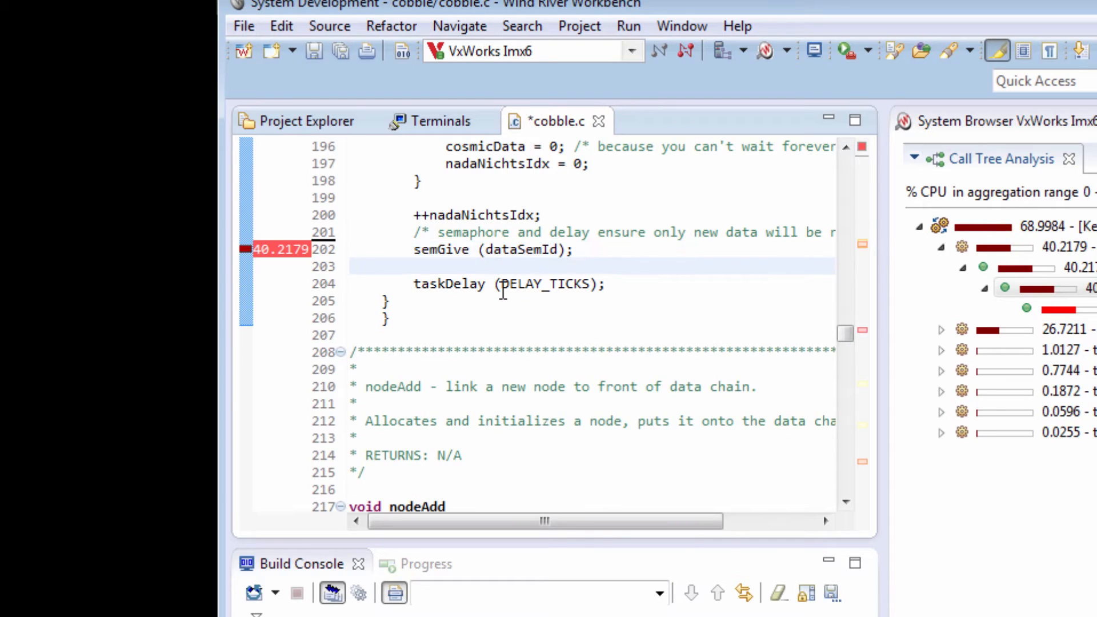
text(monitorOccupy(12000);)
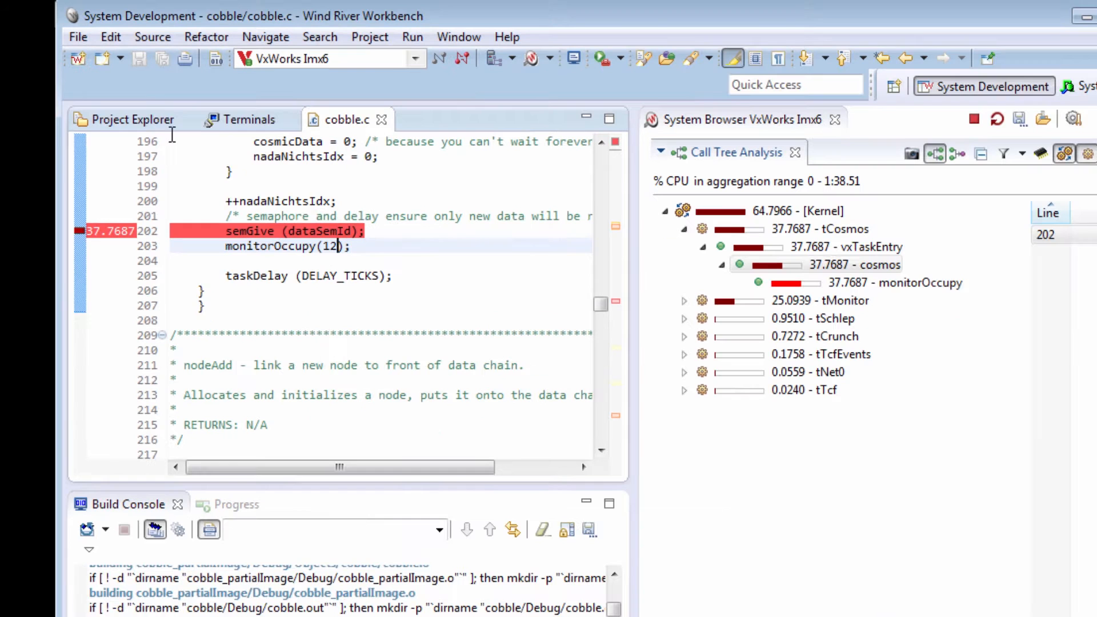
click(131, 119)
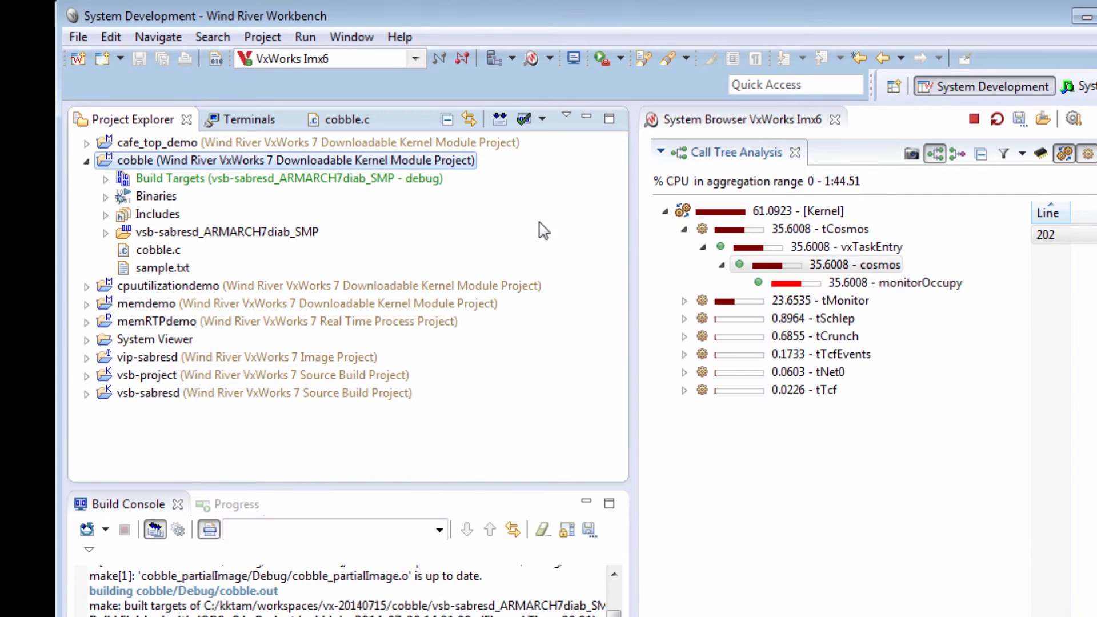
Step: Build the cobble project from its context menu
right_click(293, 160)
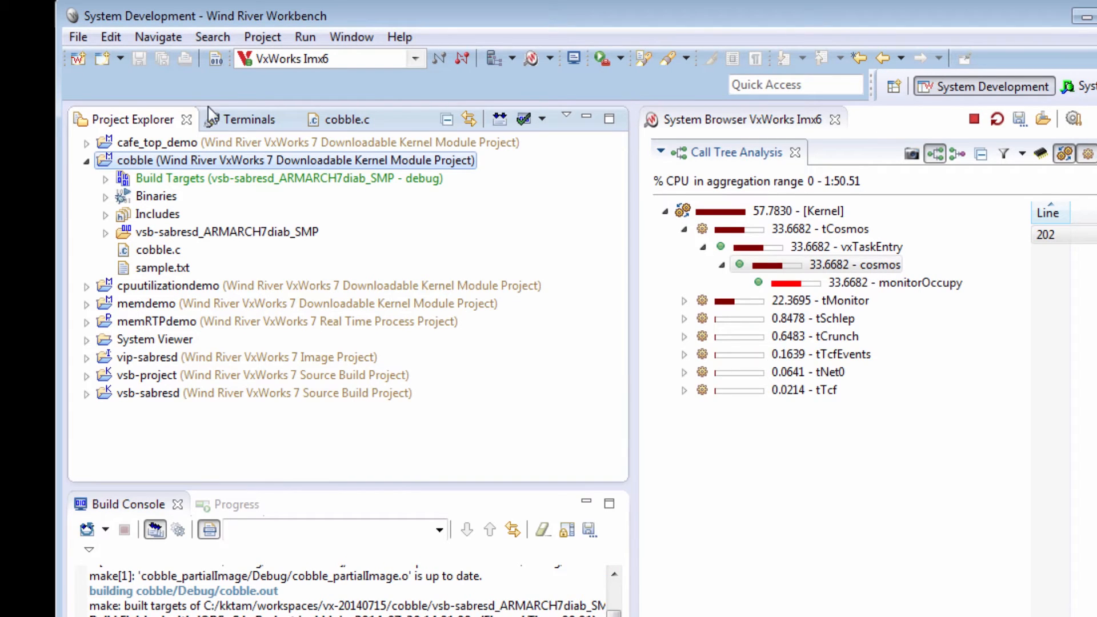
click(247, 119)
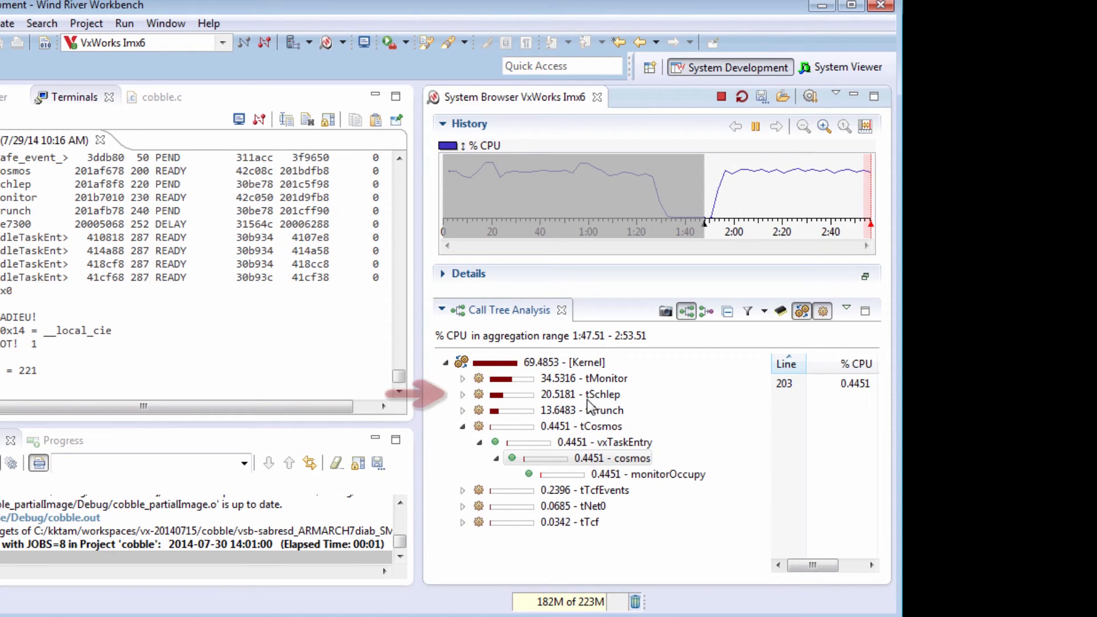
Step: Expand tSchlep to schlep's hottest line 264, then focus the target shell for progStop
click(463, 394)
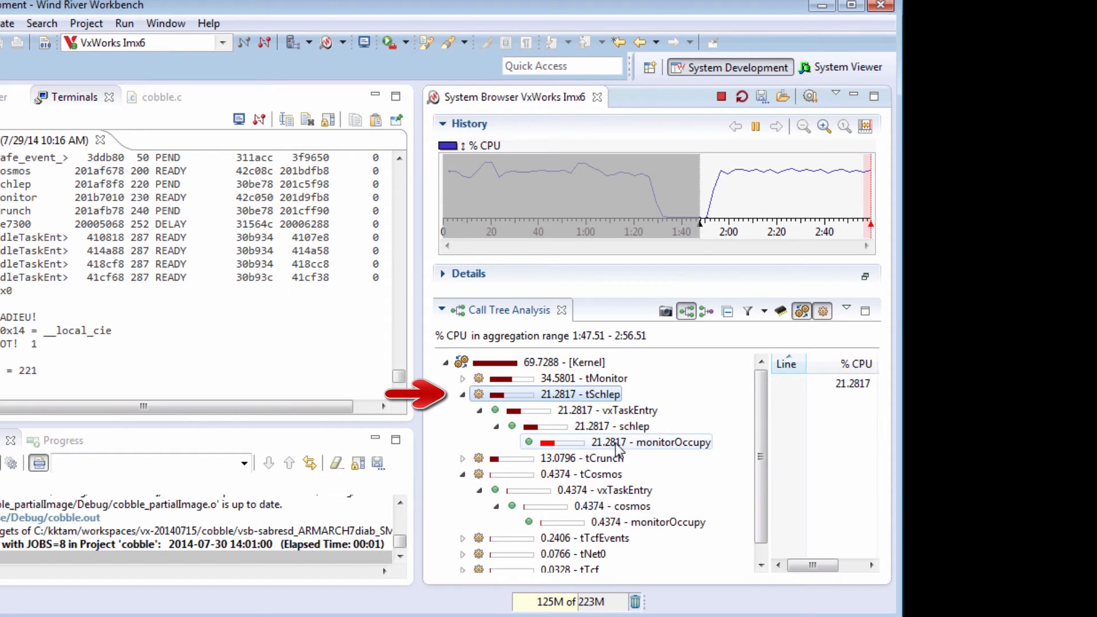
mouse_move(644, 442)
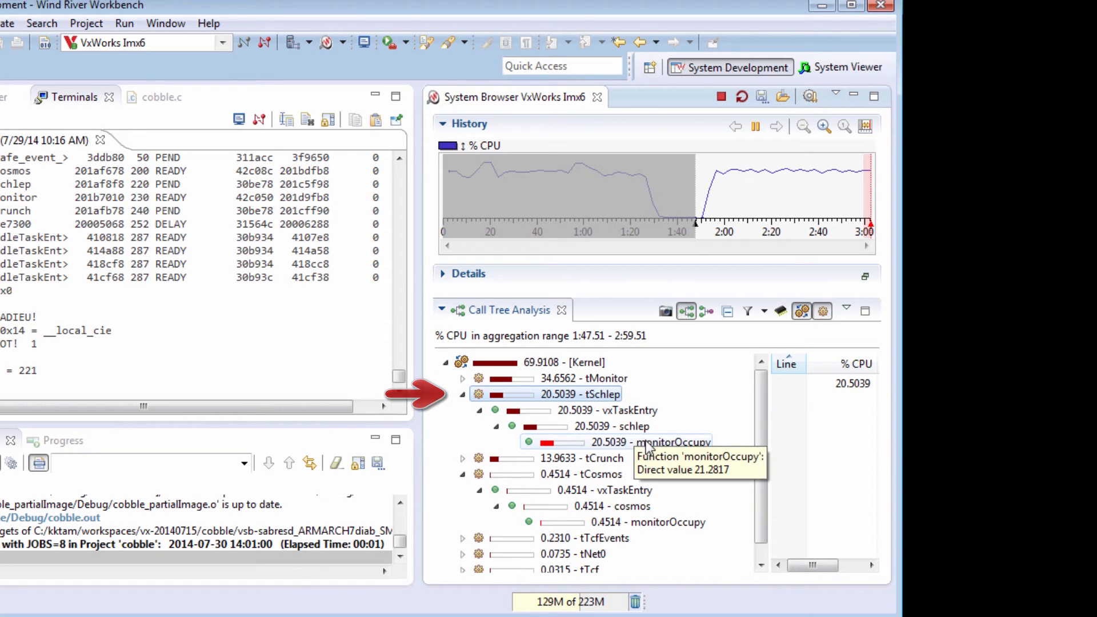
click(613, 426)
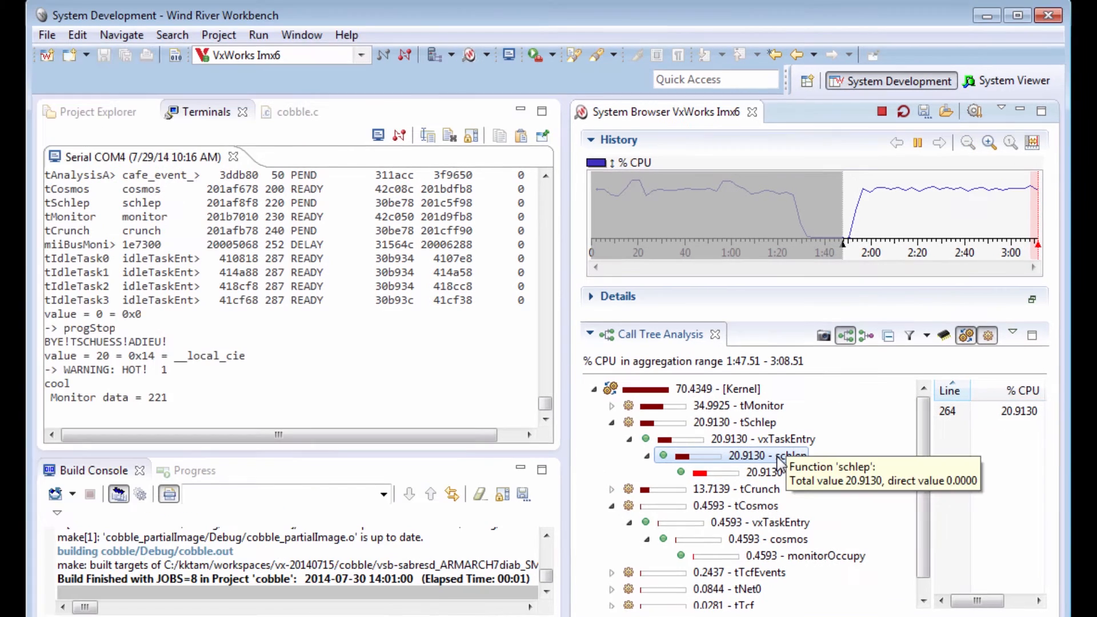
click(297, 112)
text(progStop)
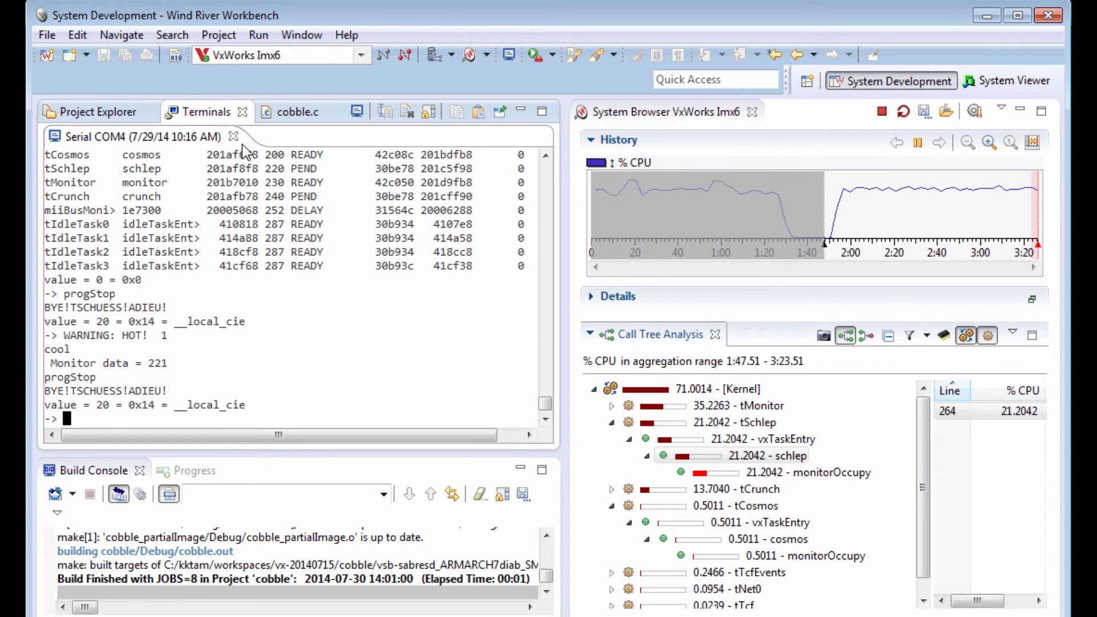
Step: Edit schlep's call to monitorOccupy(12000); in cobble.c
click(297, 112)
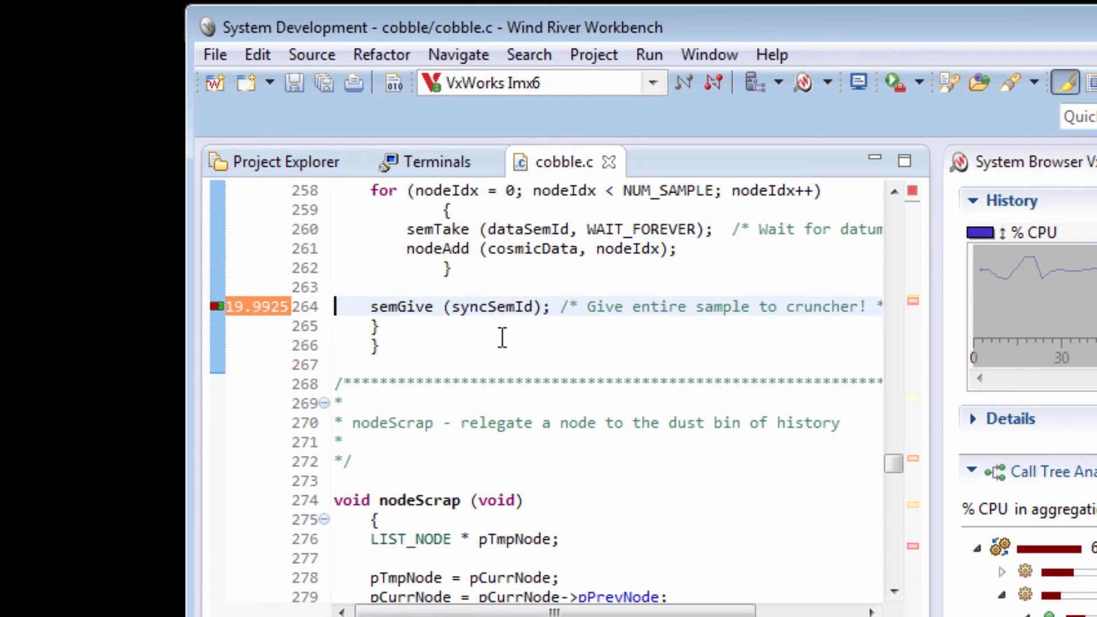
text(monitorOccupy(12000);)
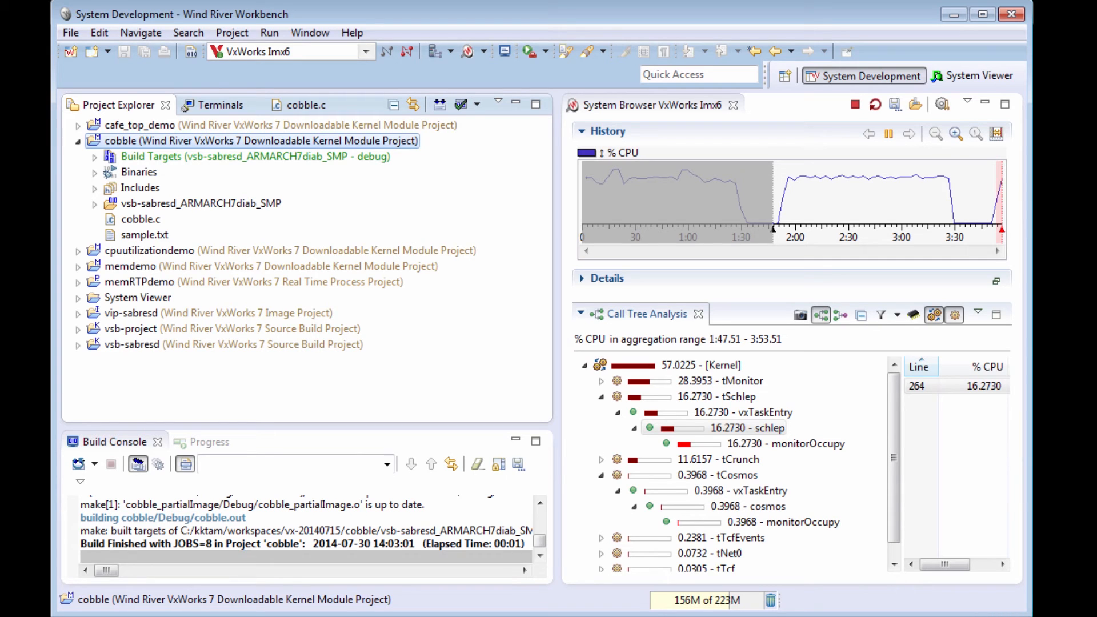
Step: Relaunch cobble and drag the History aggregation range start to cover the new run
click(219, 104)
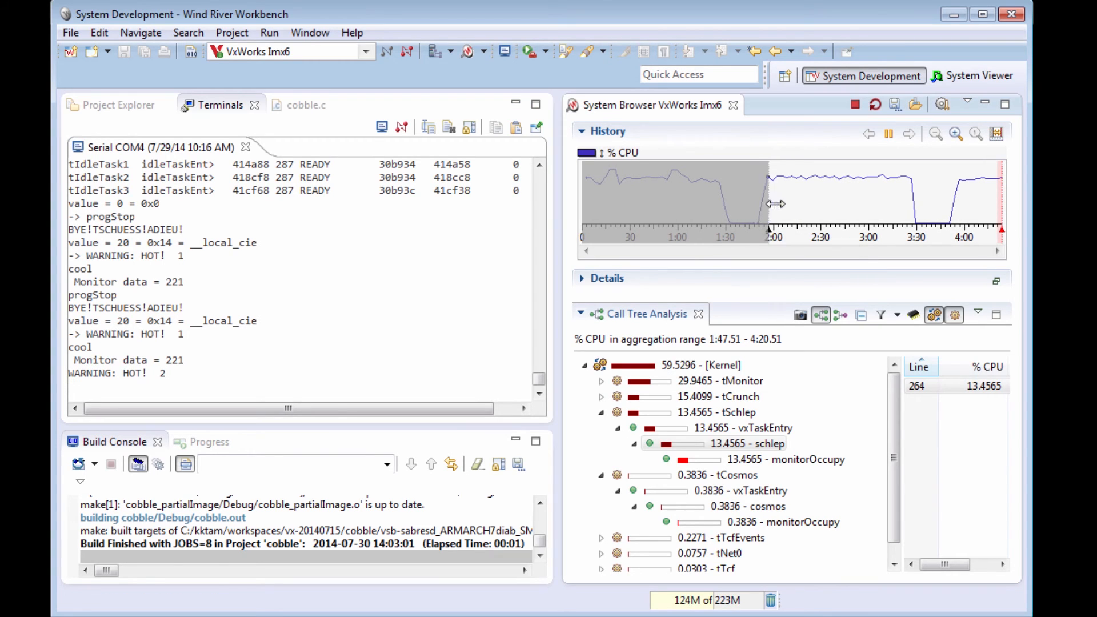
drag(776, 204, 943, 215)
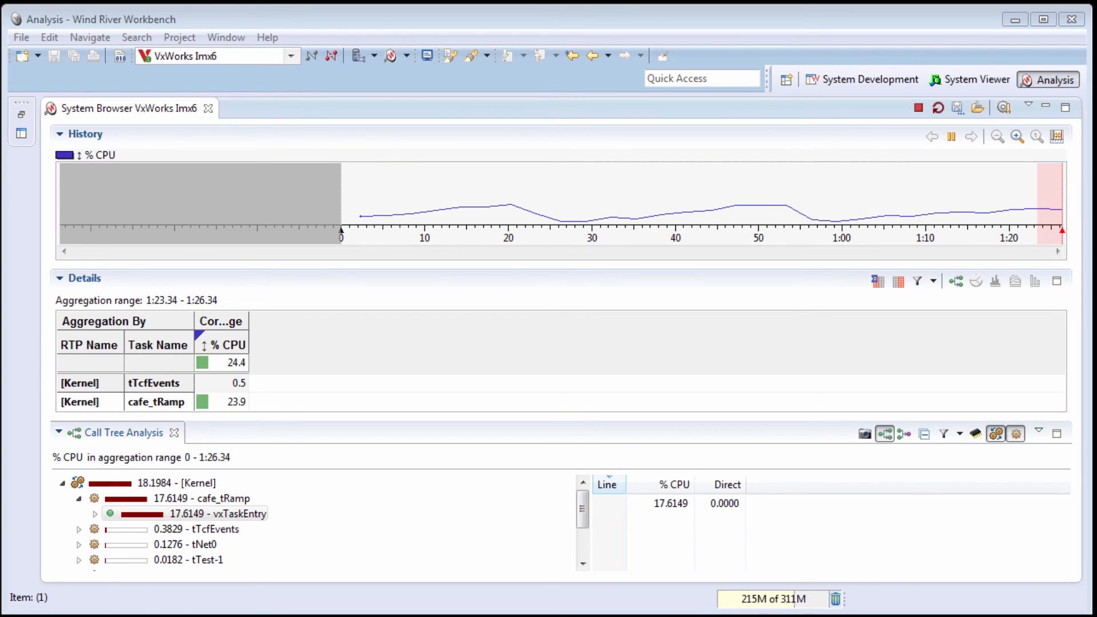
Step: Add I/O read and write per-second metrics to the Details table via Edit Metrics
click(897, 280)
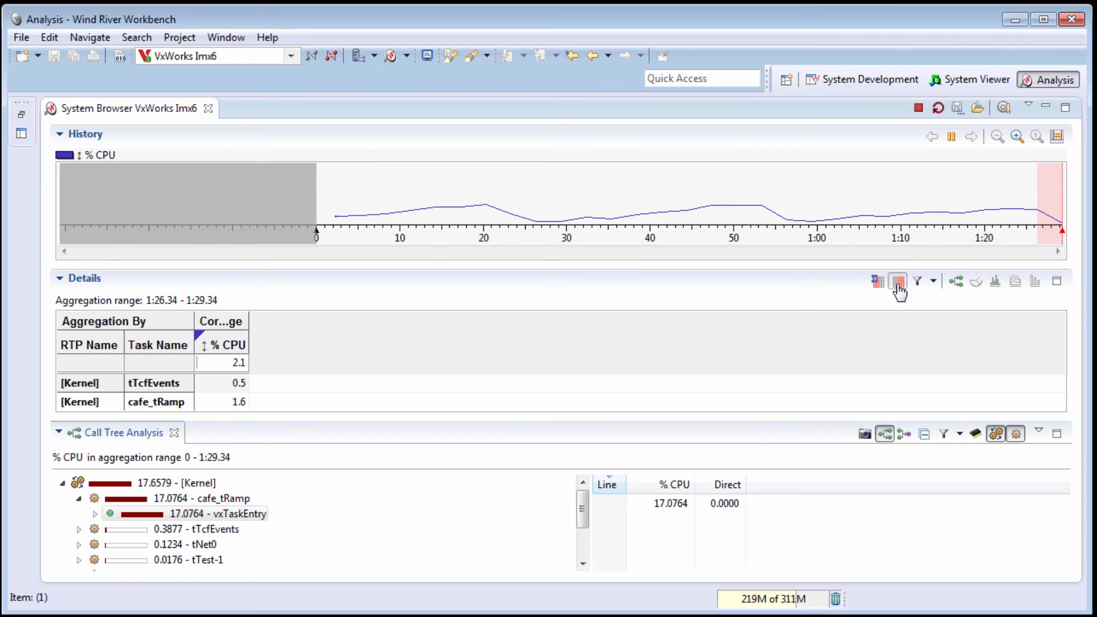
click(896, 281)
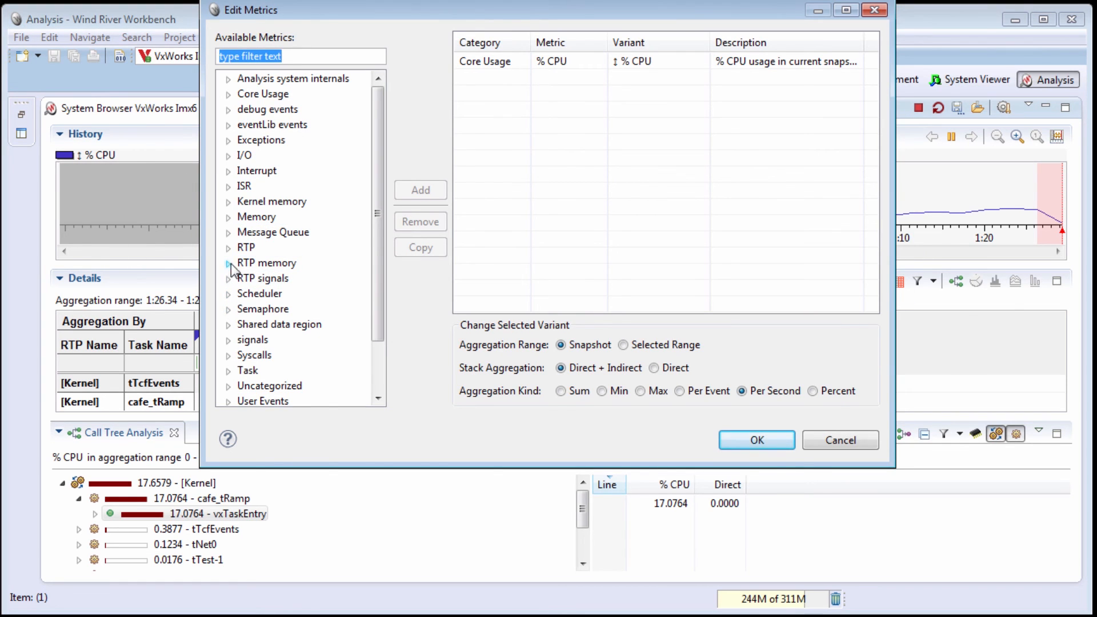
click(228, 154)
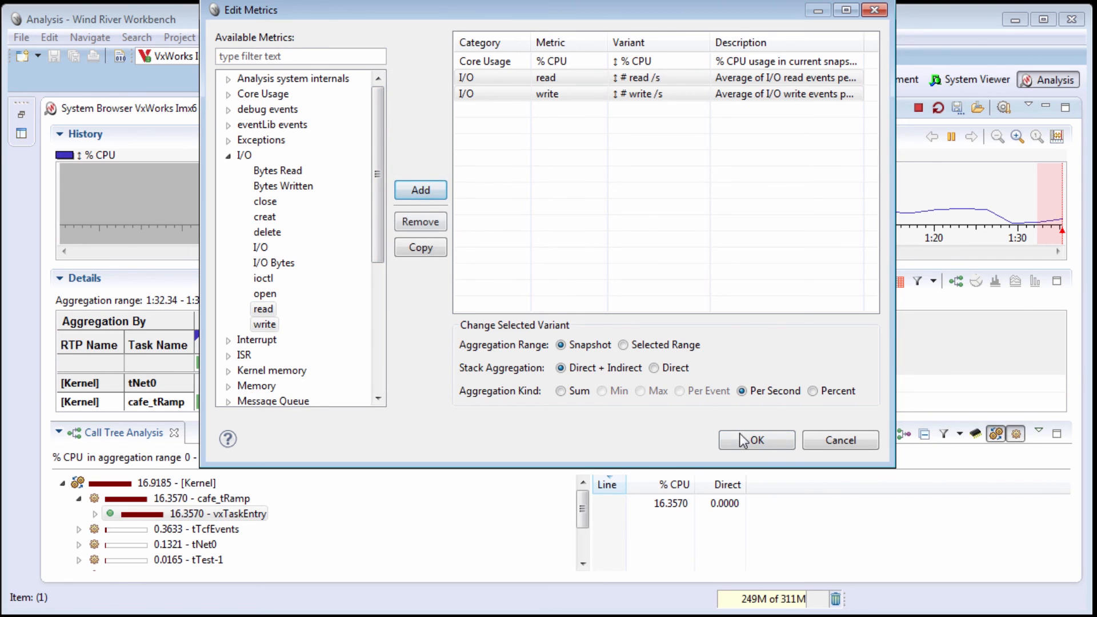
click(755, 440)
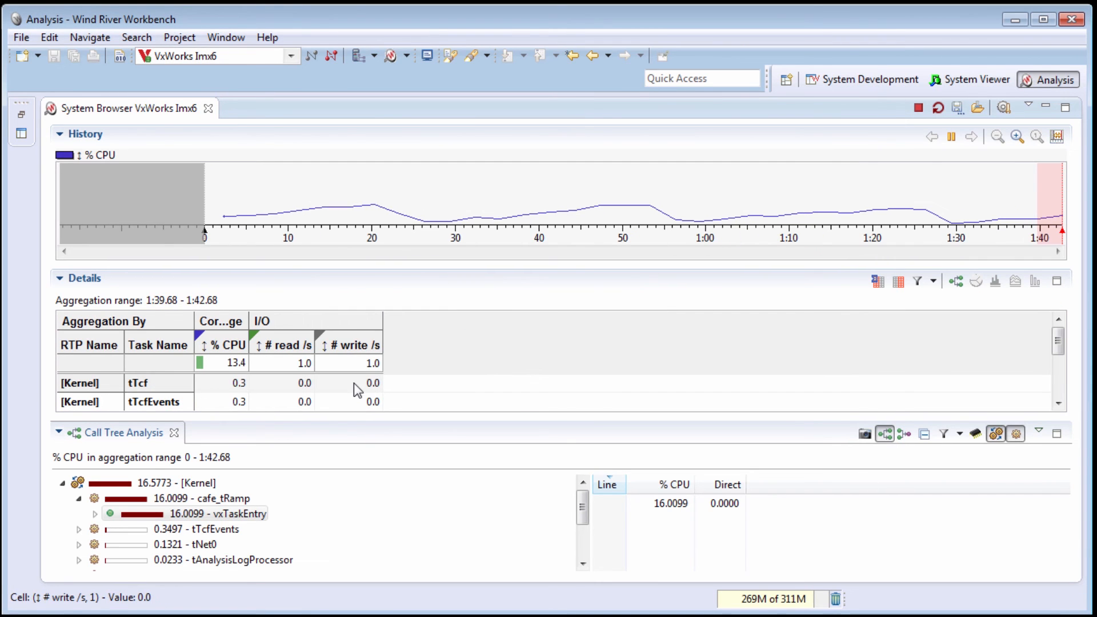
Step: Add semGive and semTake per-second semaphore metrics through Edit Metrics
click(348, 382)
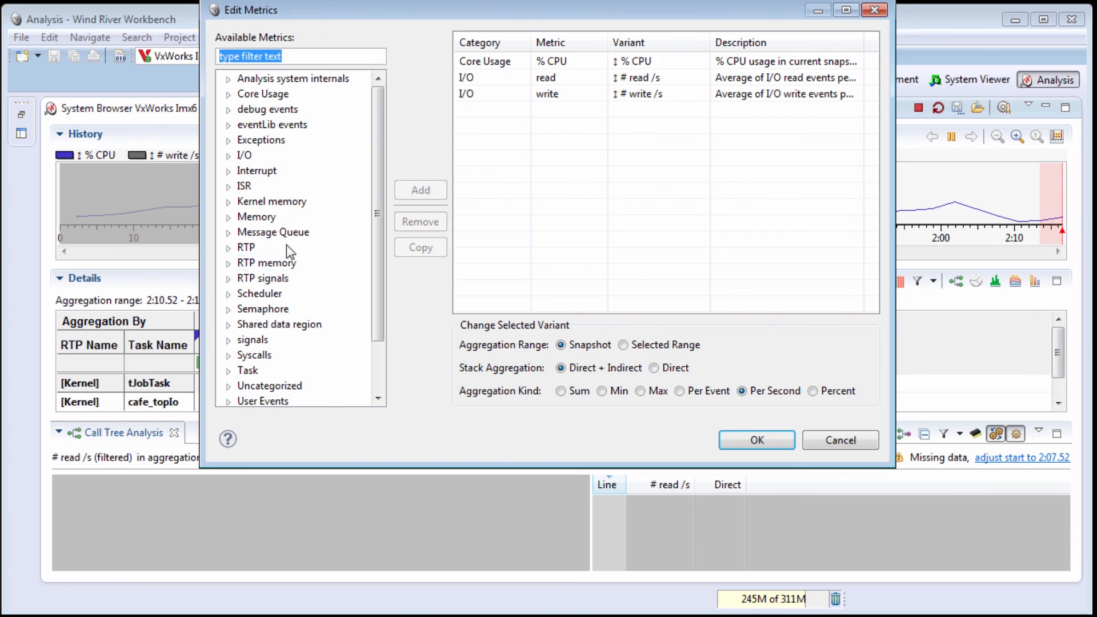
click(228, 216)
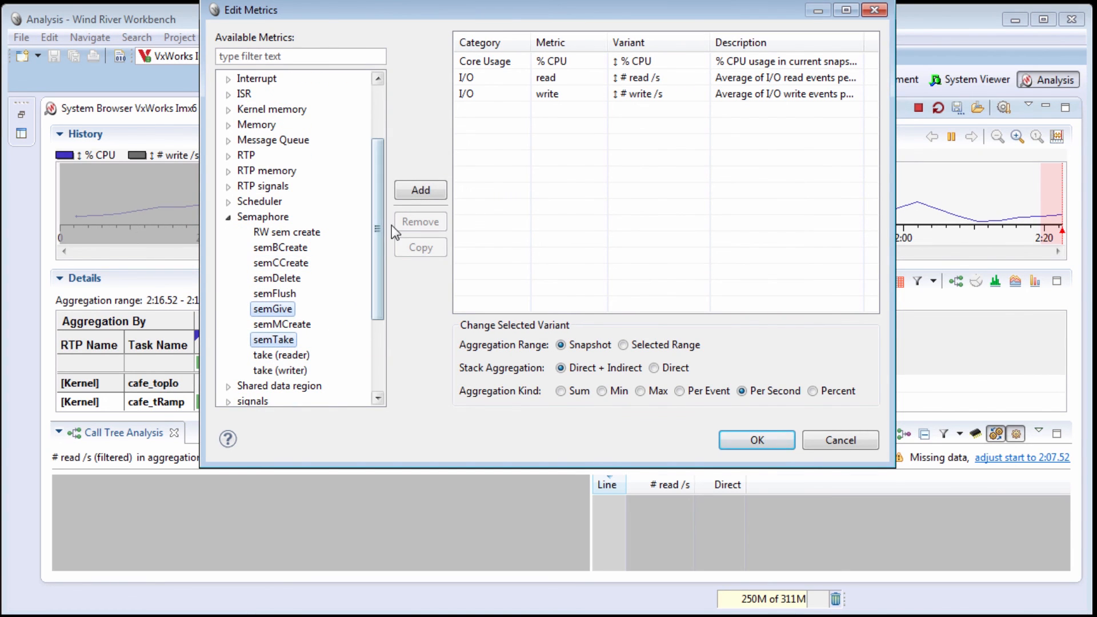
click(756, 440)
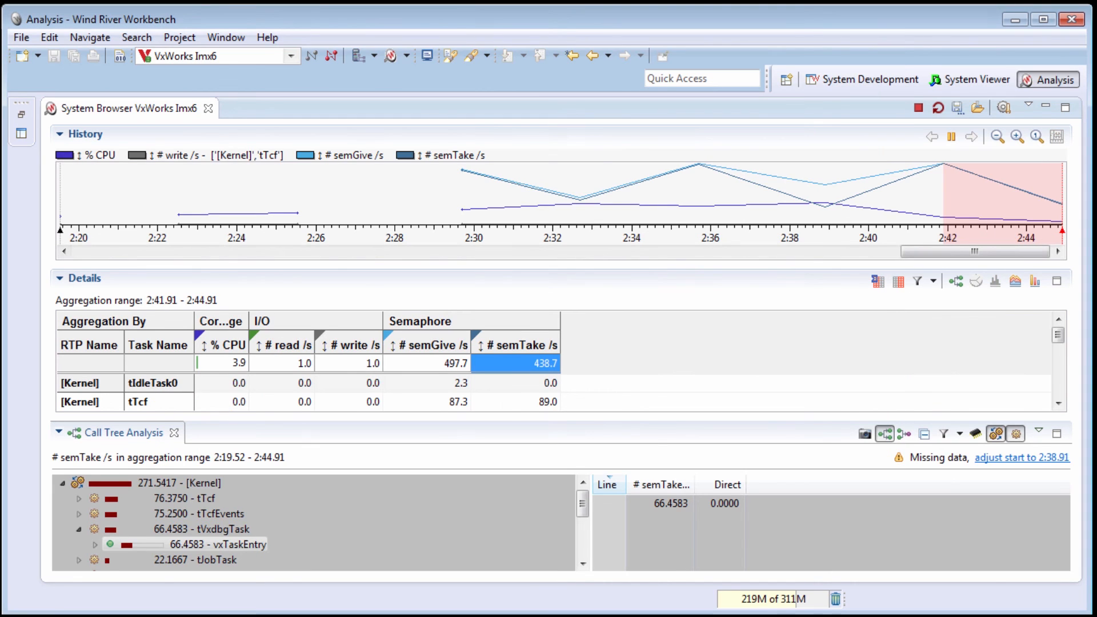